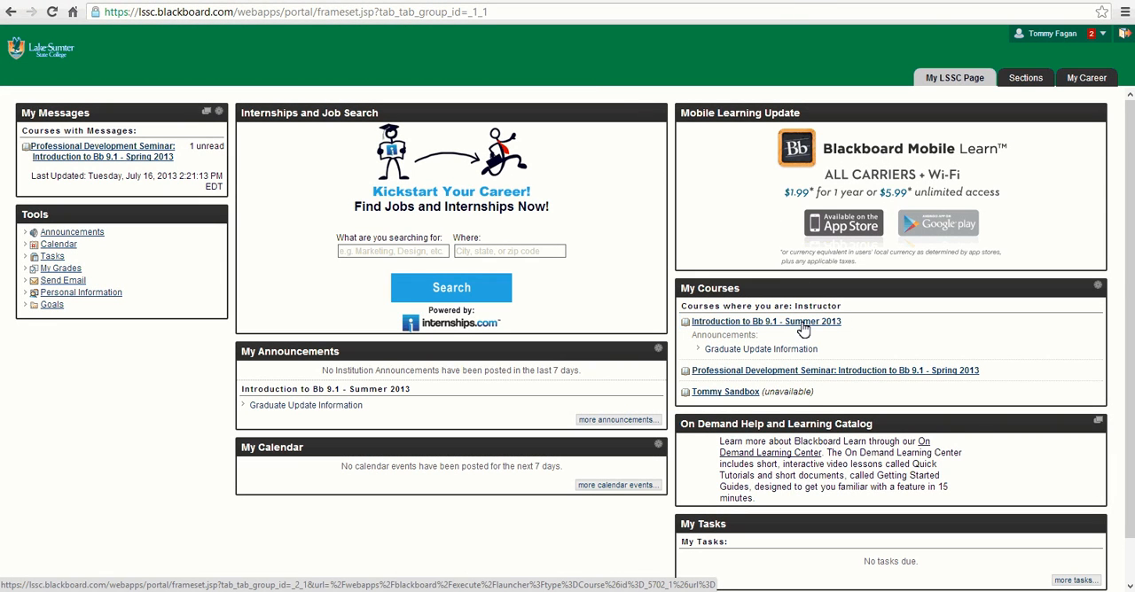
# Reach the Orientation Discussion forum through the Introduction to Bb 9.1 course's Discussions
pyautogui.click(766, 321)
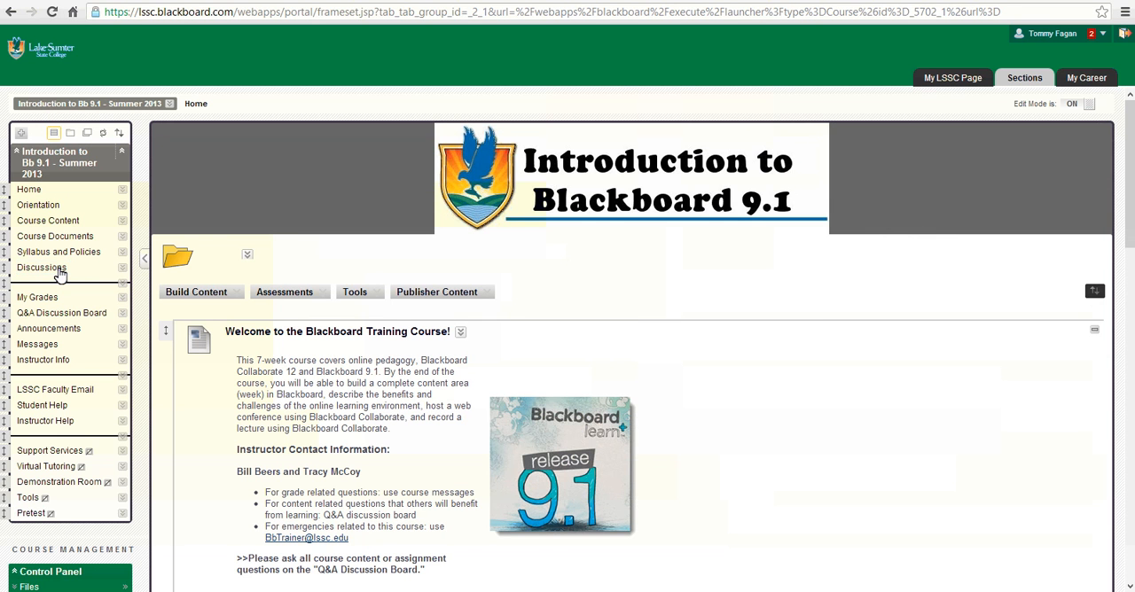
pyautogui.click(42, 266)
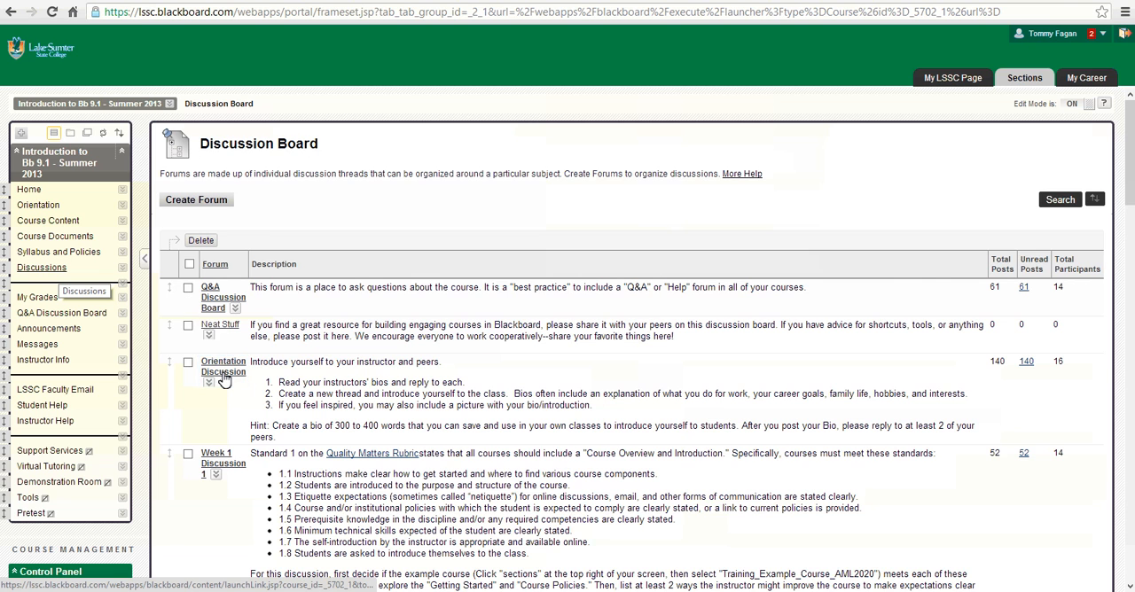
pyautogui.click(223, 365)
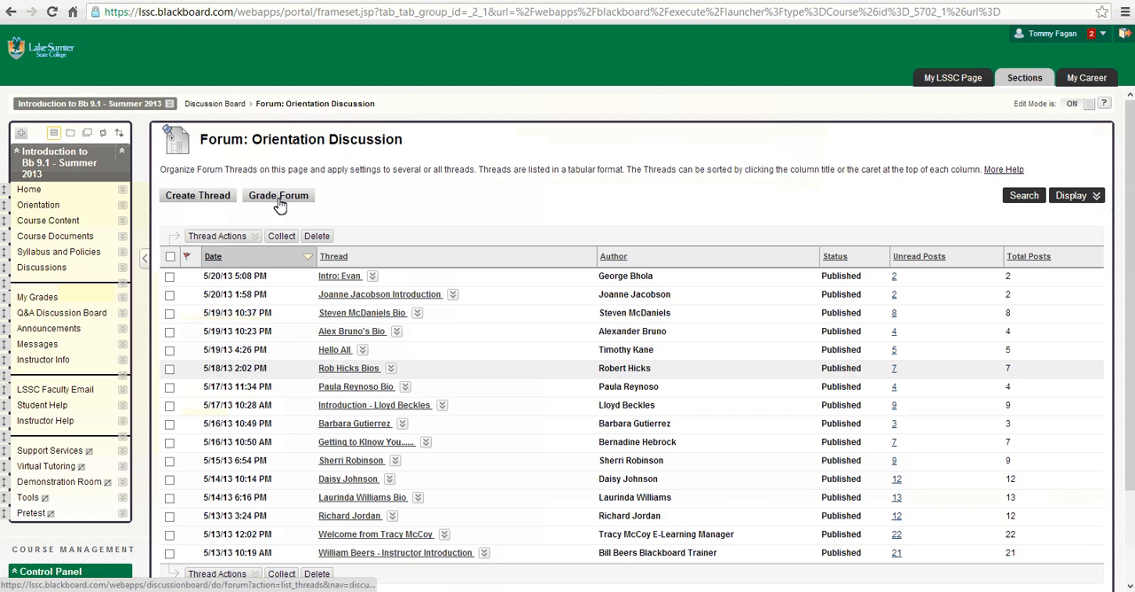
# Bring up the forum grading page for the Test Student account
pyautogui.click(278, 195)
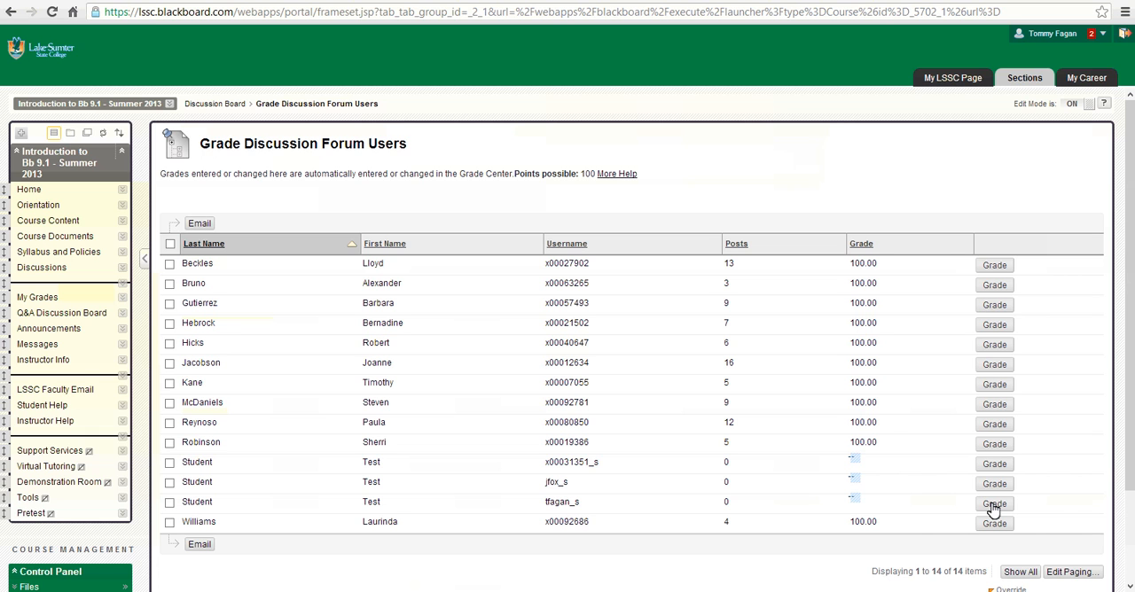
pyautogui.click(993, 503)
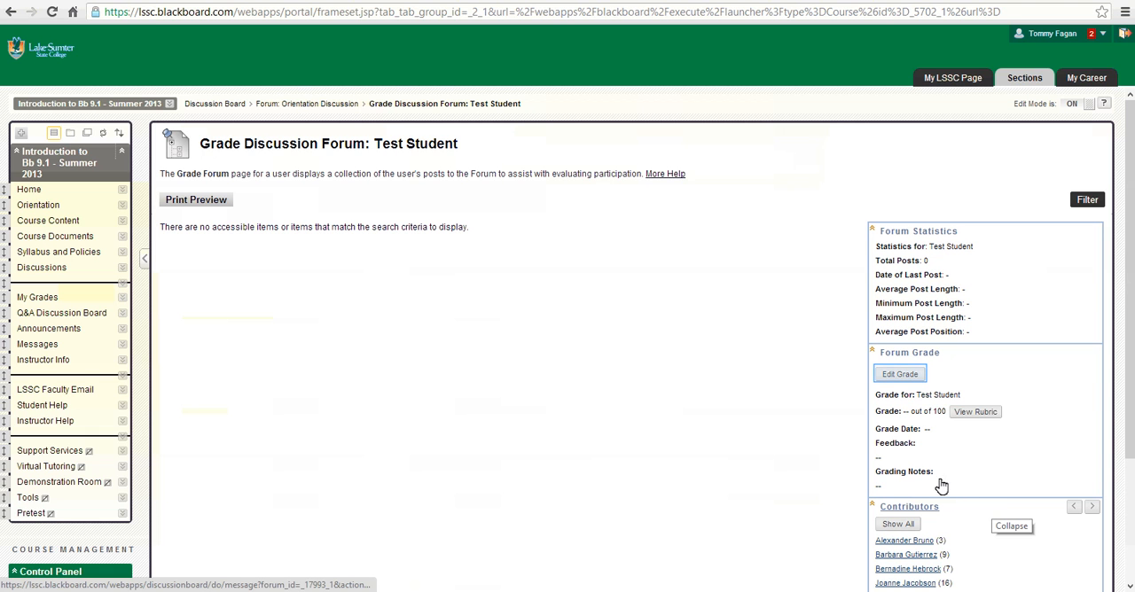
pyautogui.moveTo(901, 374)
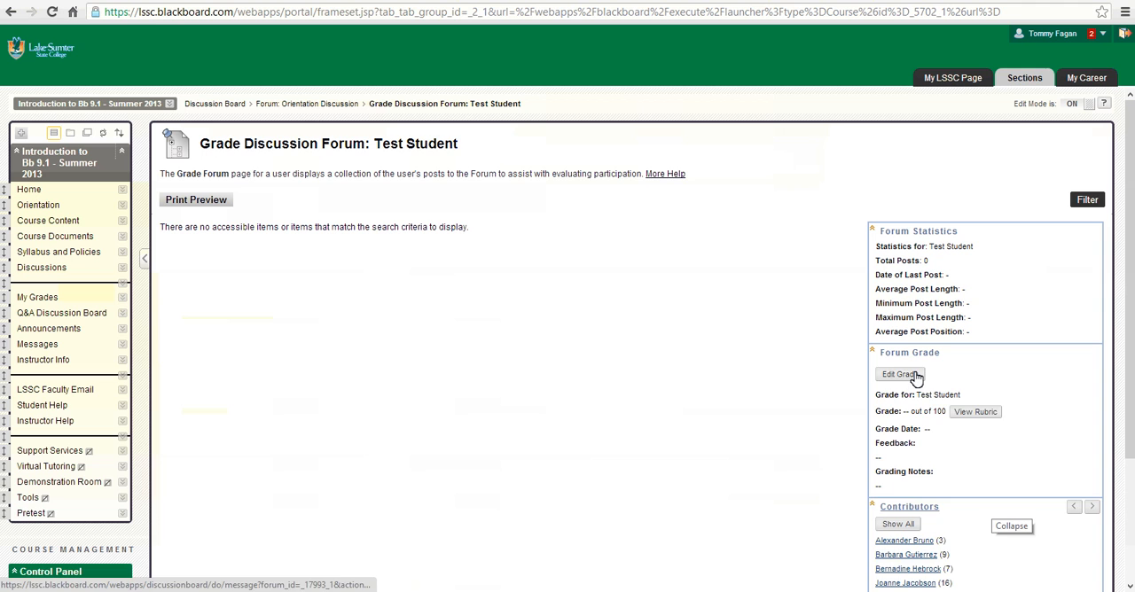
# Edit the forum grade with rubric descriptions shown, awarding Pass for Initial Response, Reply 1 and Reply 2
pyautogui.click(899, 375)
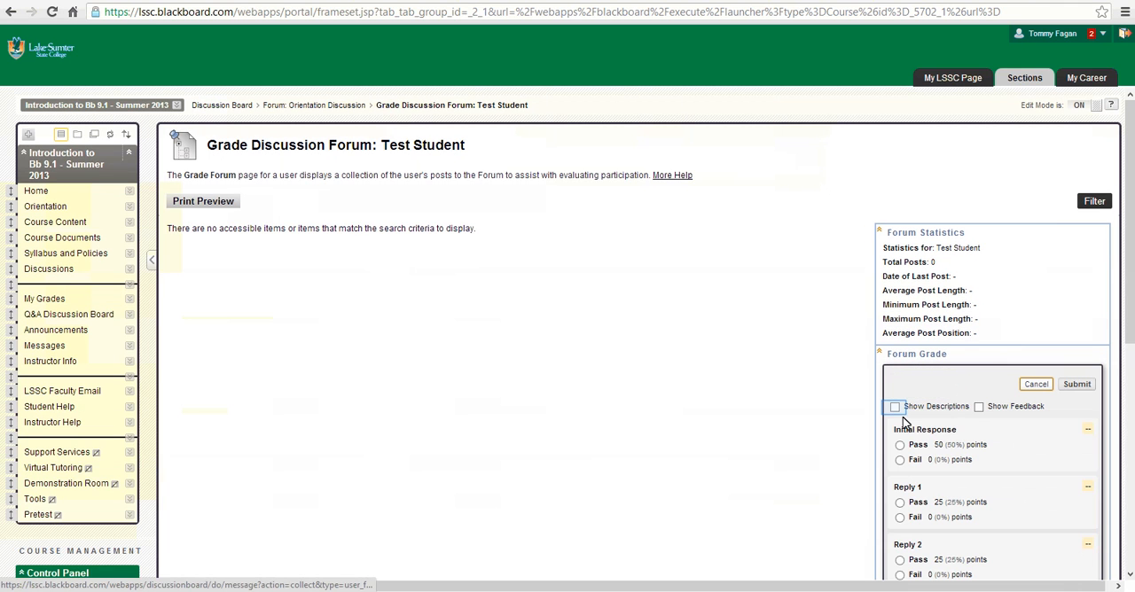
pyautogui.click(894, 406)
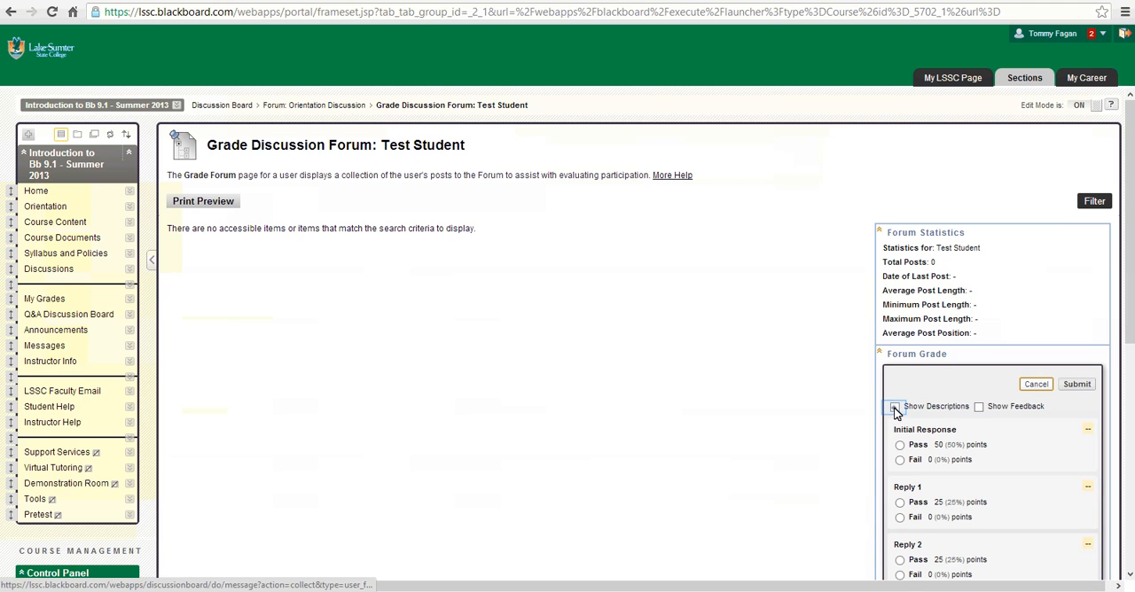
pyautogui.click(894, 406)
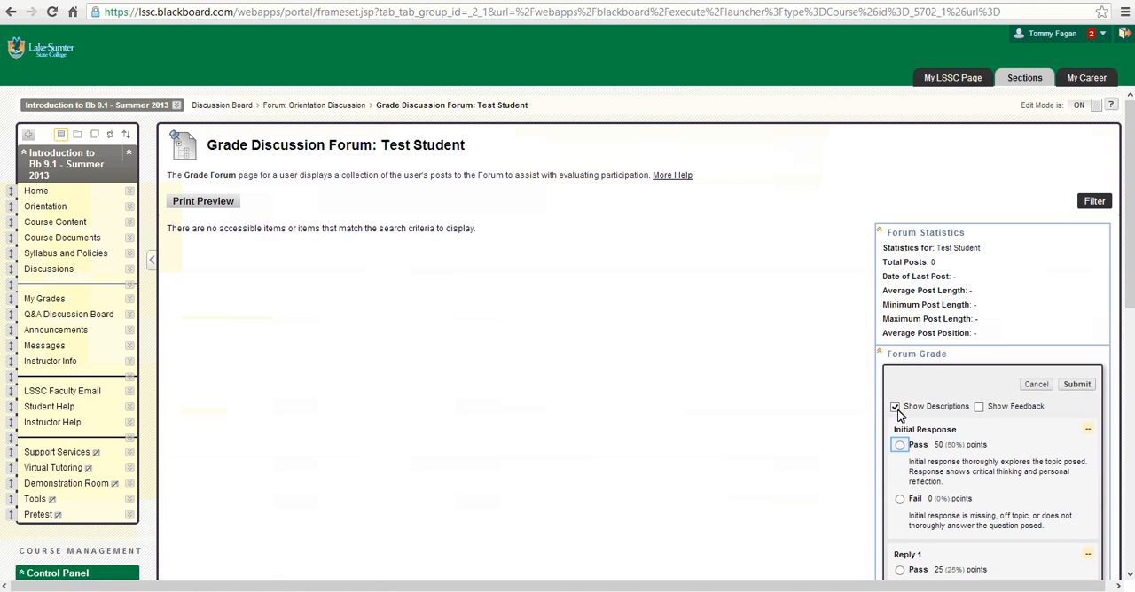
pyautogui.click(901, 443)
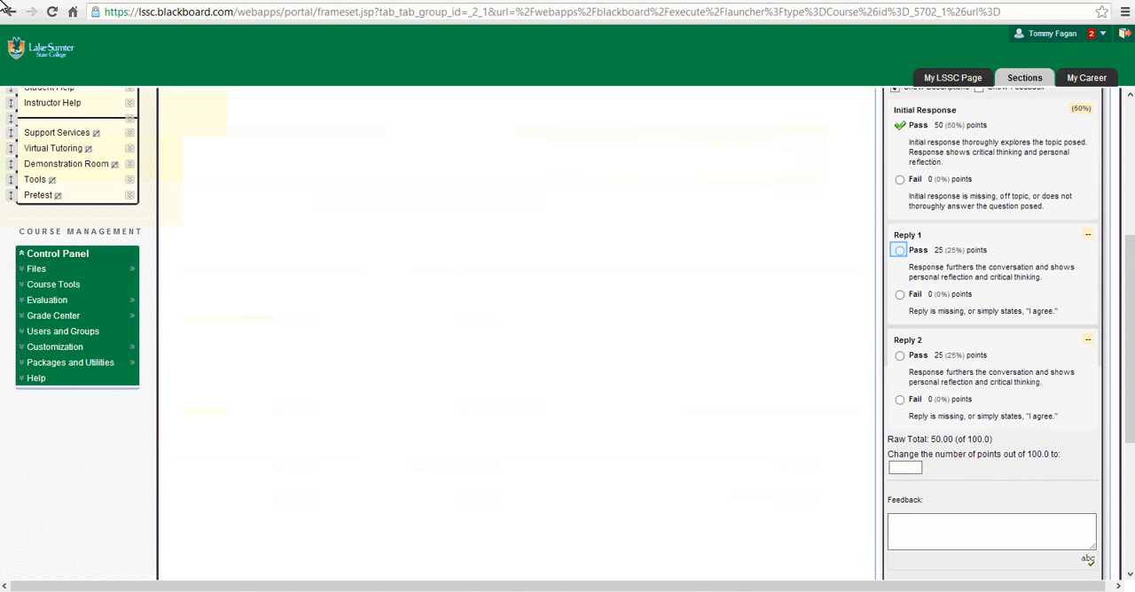
pyautogui.click(899, 250)
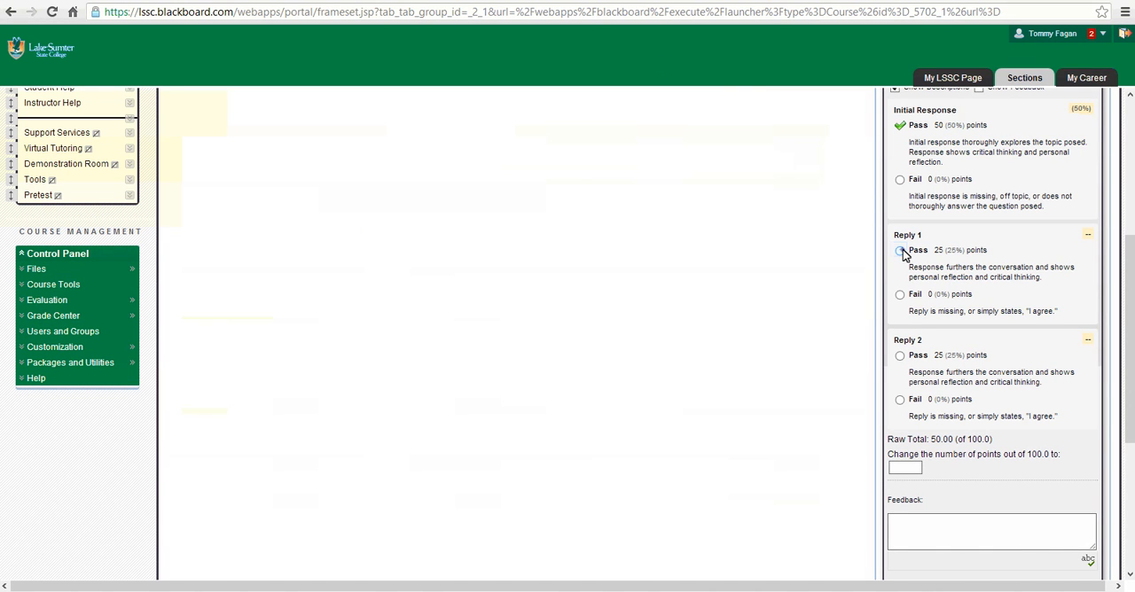
pyautogui.click(899, 250)
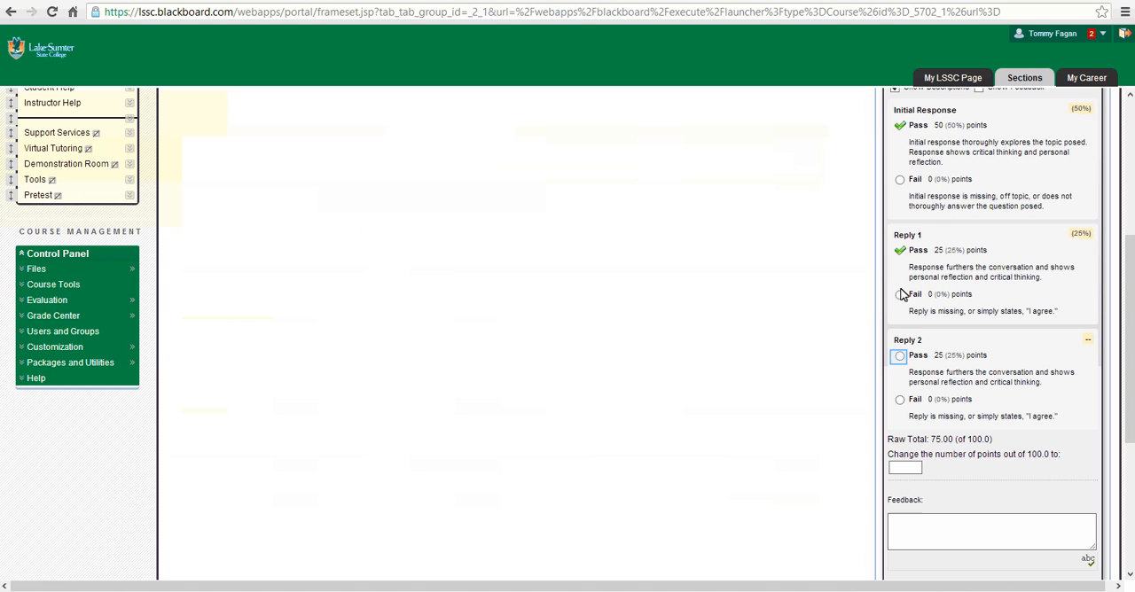
pyautogui.click(899, 355)
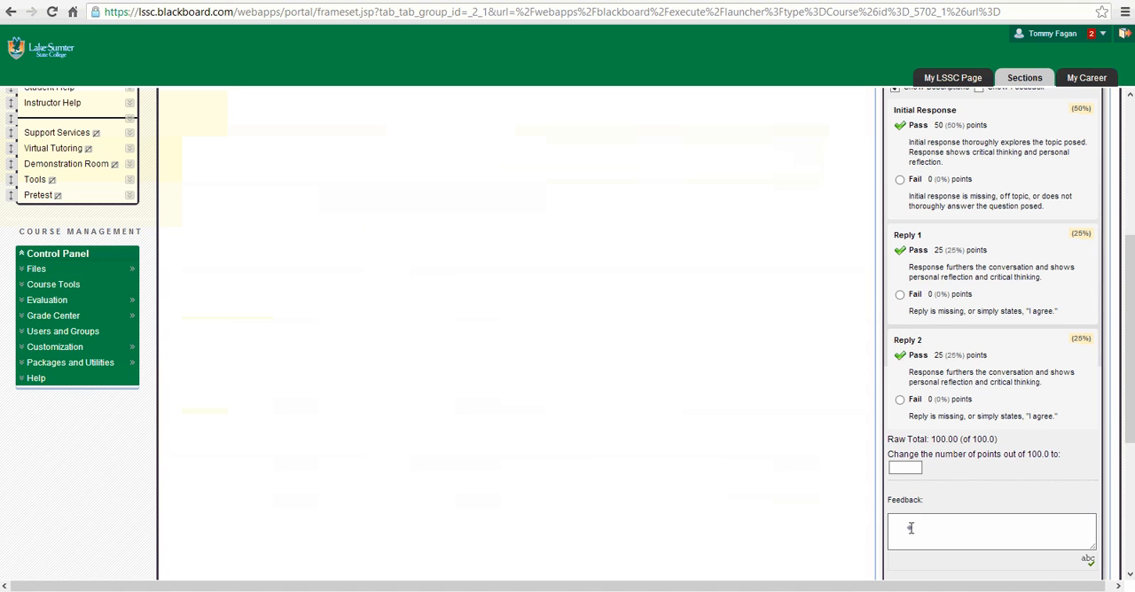
# Enter feedback 'Excellent work, Mr. Fagan!' and submit the rubric score of 100
pyautogui.write('Excellent work')
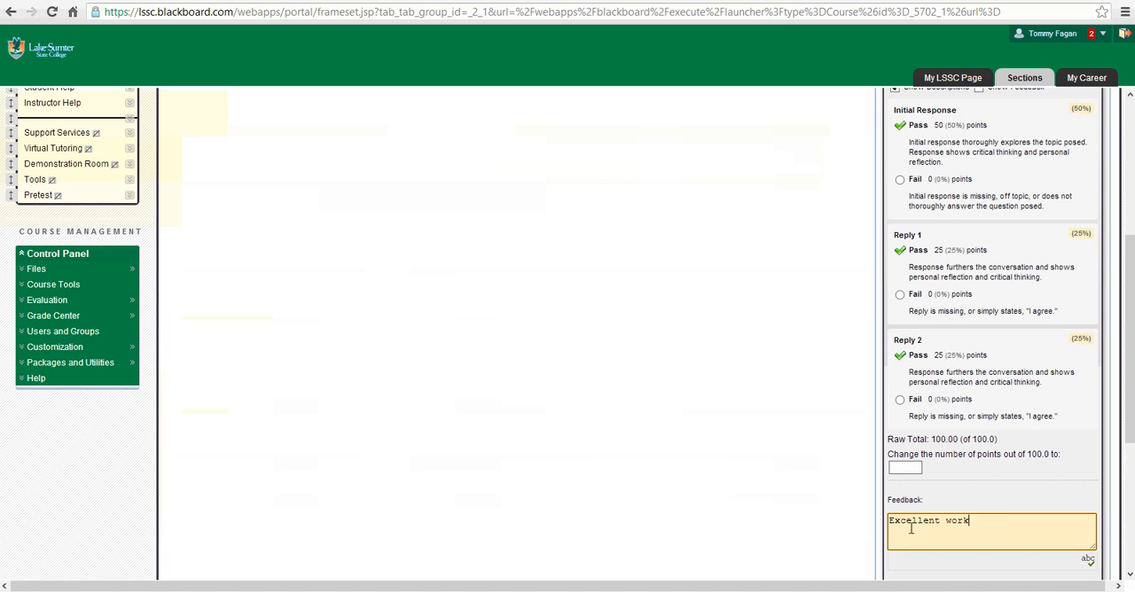
pyautogui.write(', Mr. F')
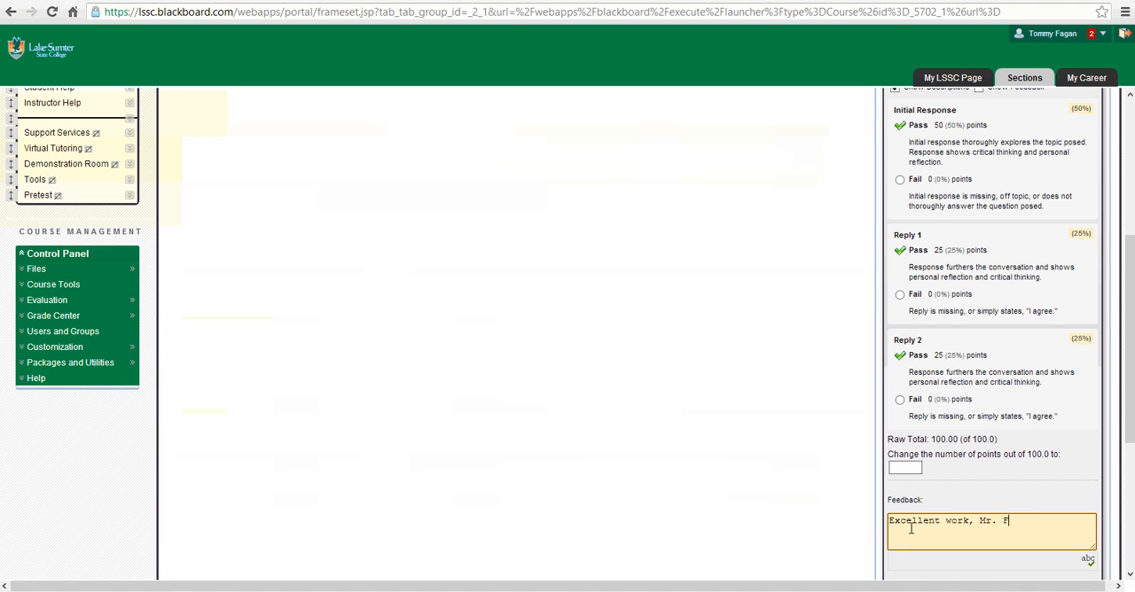
pyautogui.write('agan! :)')
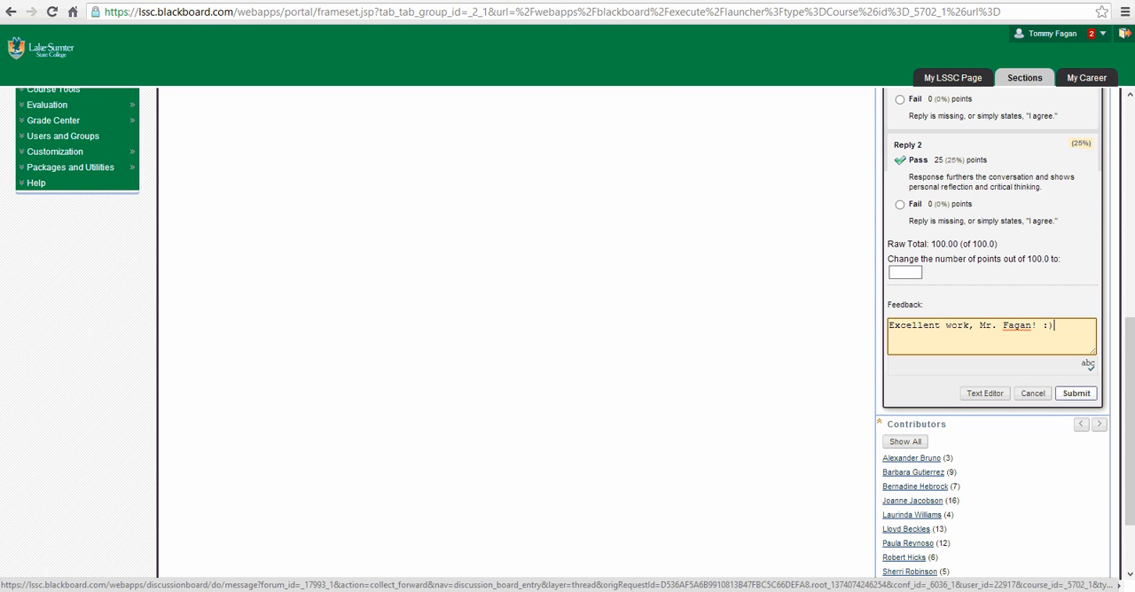
pyautogui.click(1075, 394)
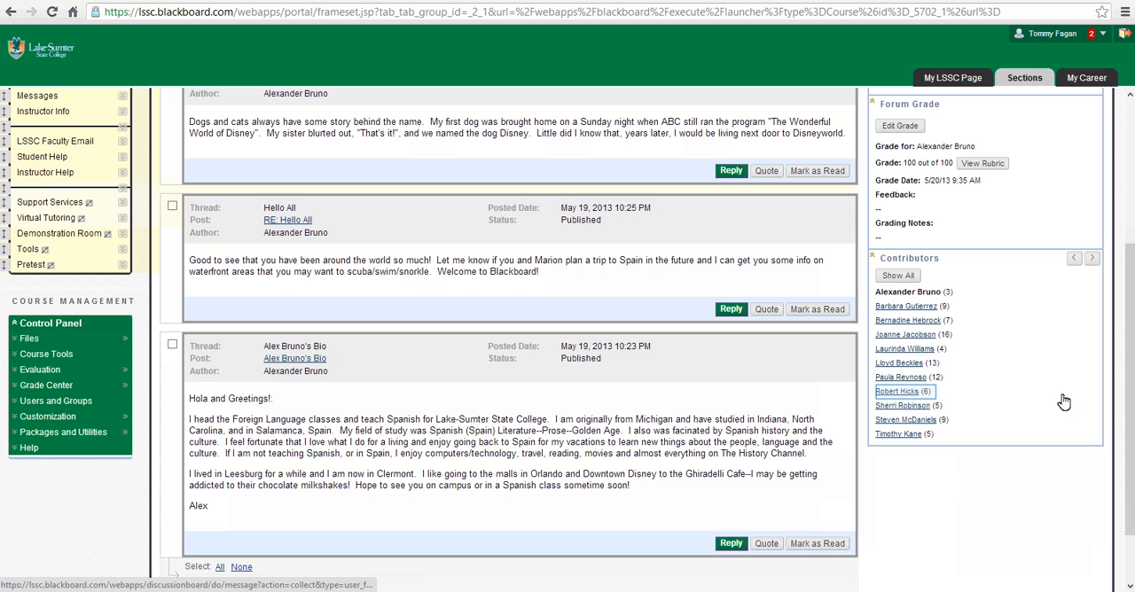
pyautogui.moveTo(904, 390)
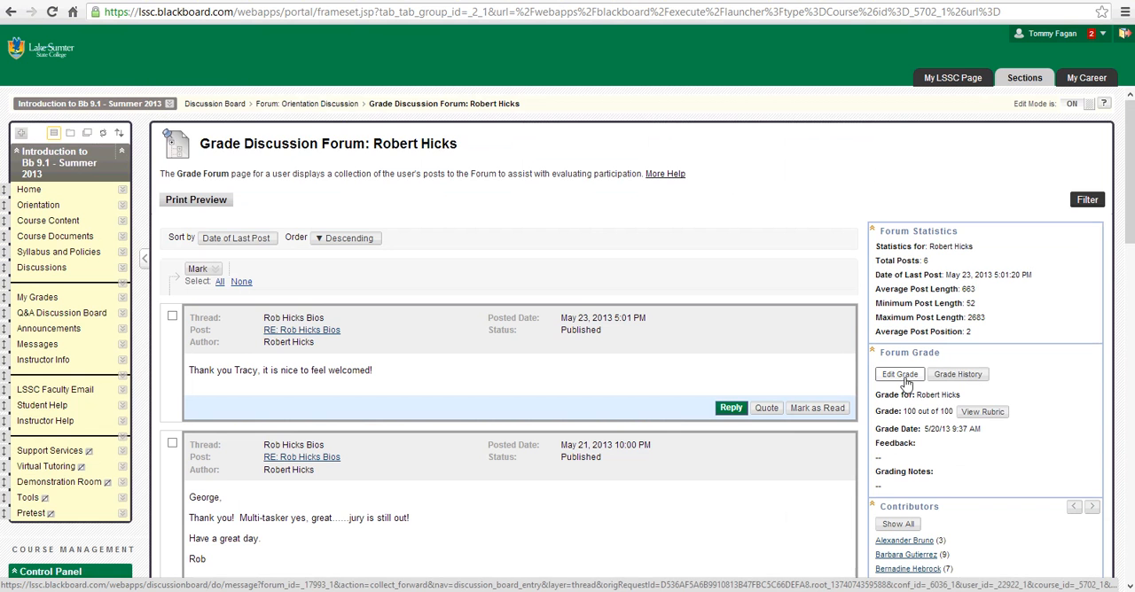
# Scroll through the other student's forum posts graded 100 out of 100
pyautogui.scroll(-3)
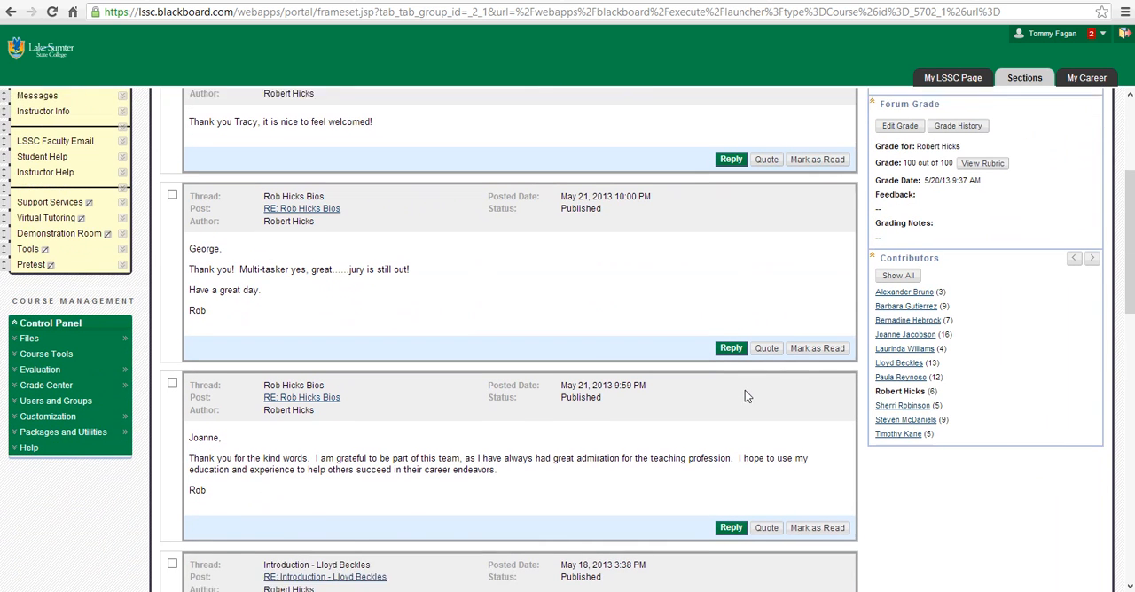
pyautogui.scroll(-3)
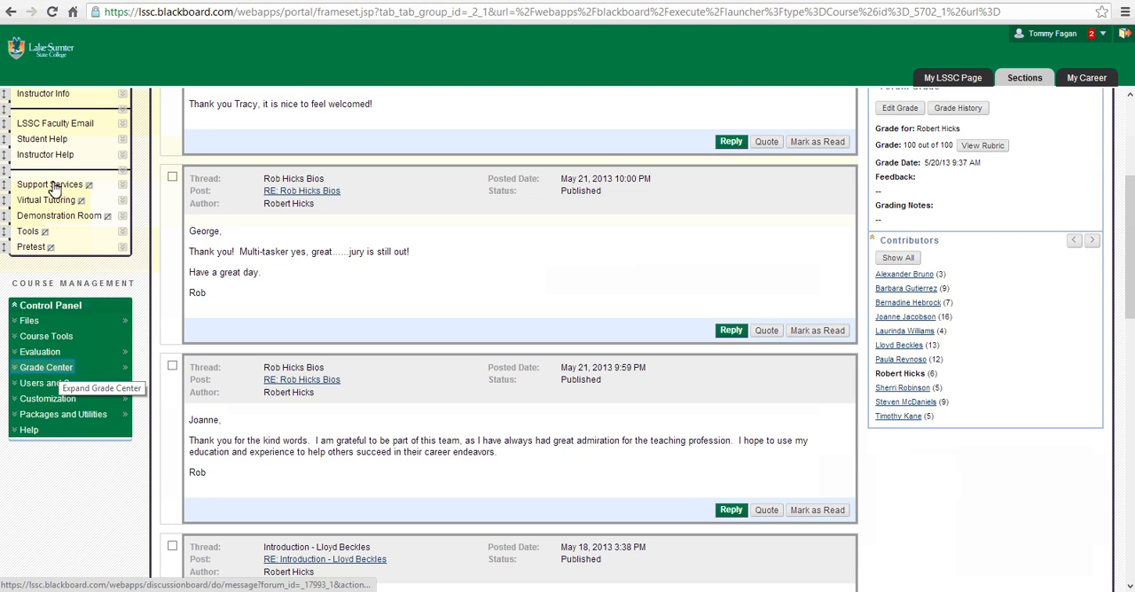
pyautogui.moveTo(46, 368)
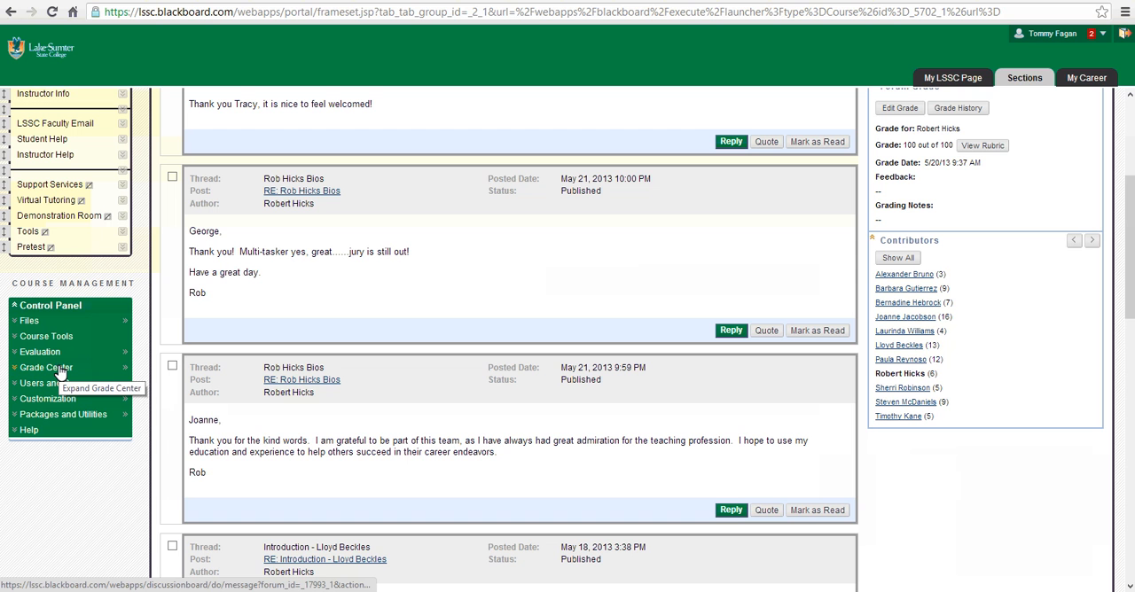
# Reach the Full Grade Center from the Control Panel's Grade Center menu
pyautogui.click(46, 367)
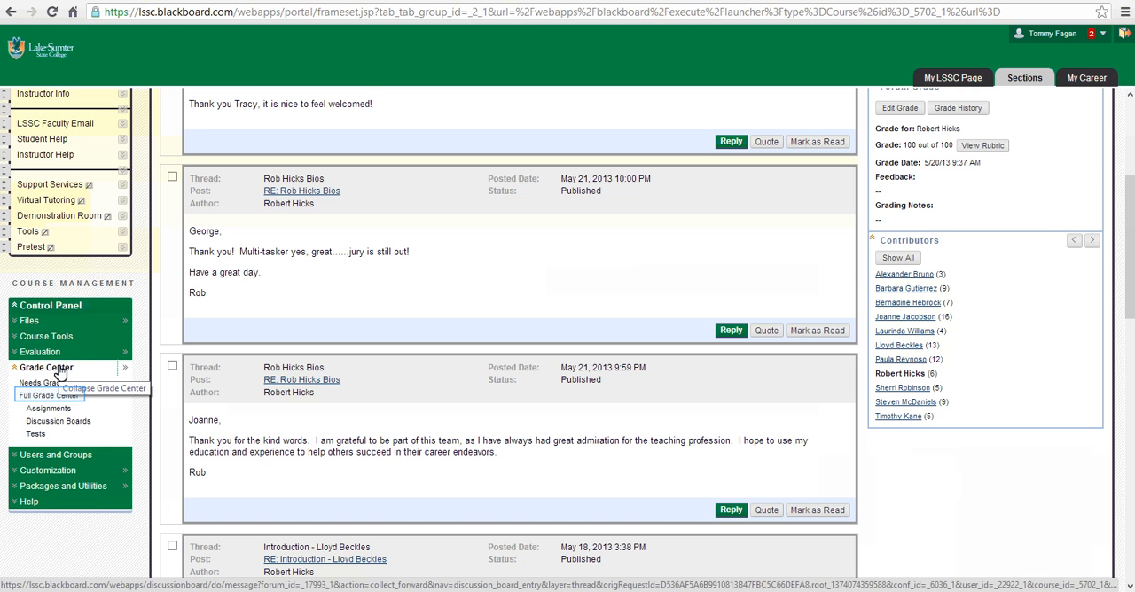
pyautogui.moveTo(53, 400)
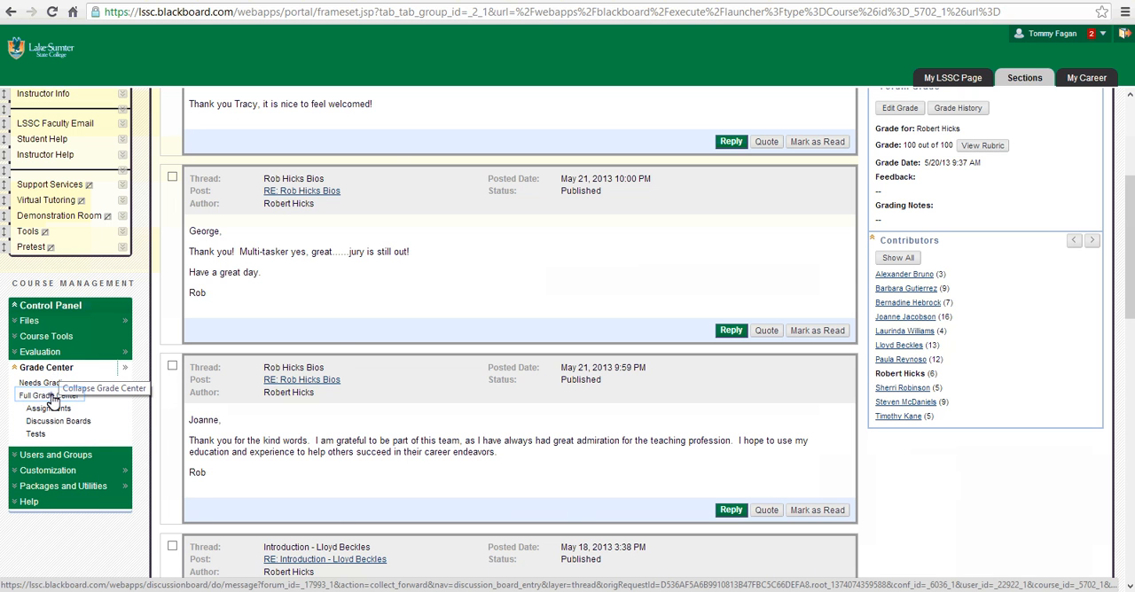
pyautogui.click(46, 394)
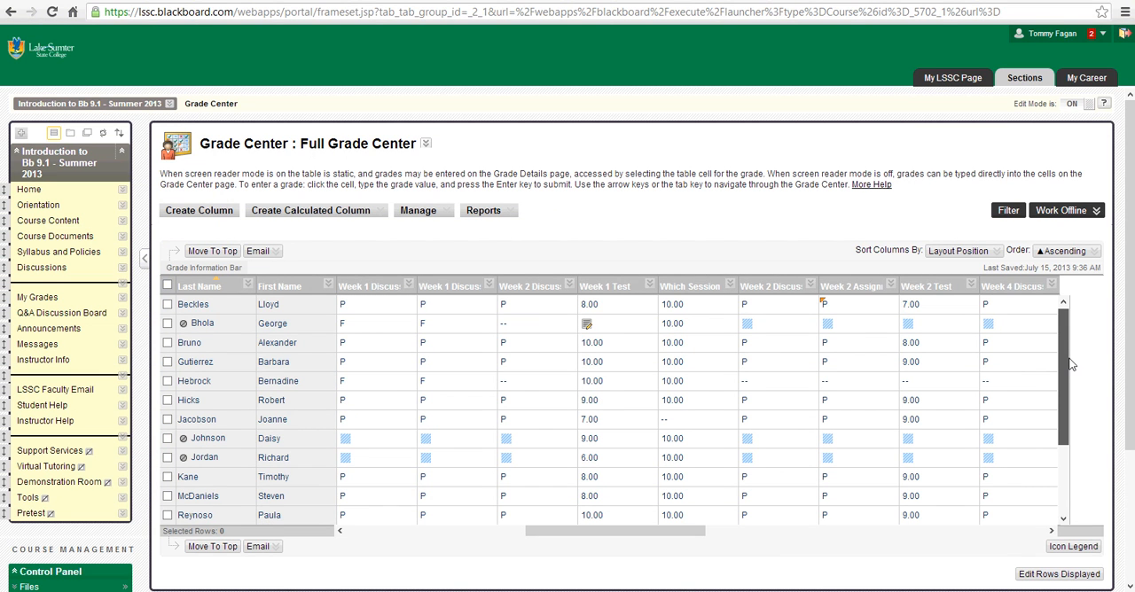
# Select the second student's in-progress Week 1 Test cell for direct grade entry
pyautogui.scroll(-3)
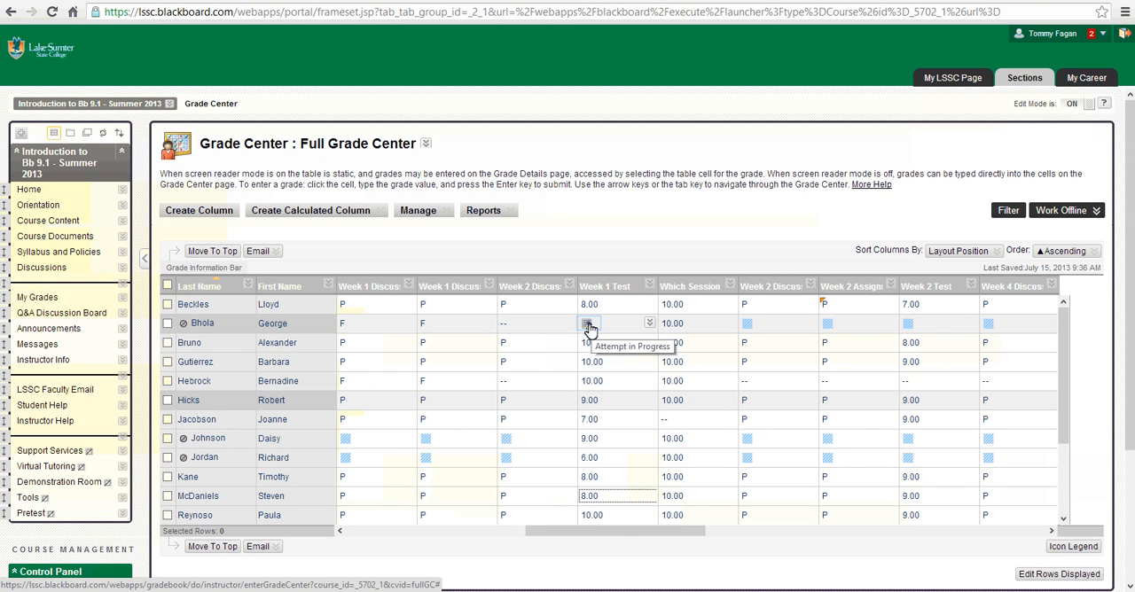
pyautogui.click(603, 322)
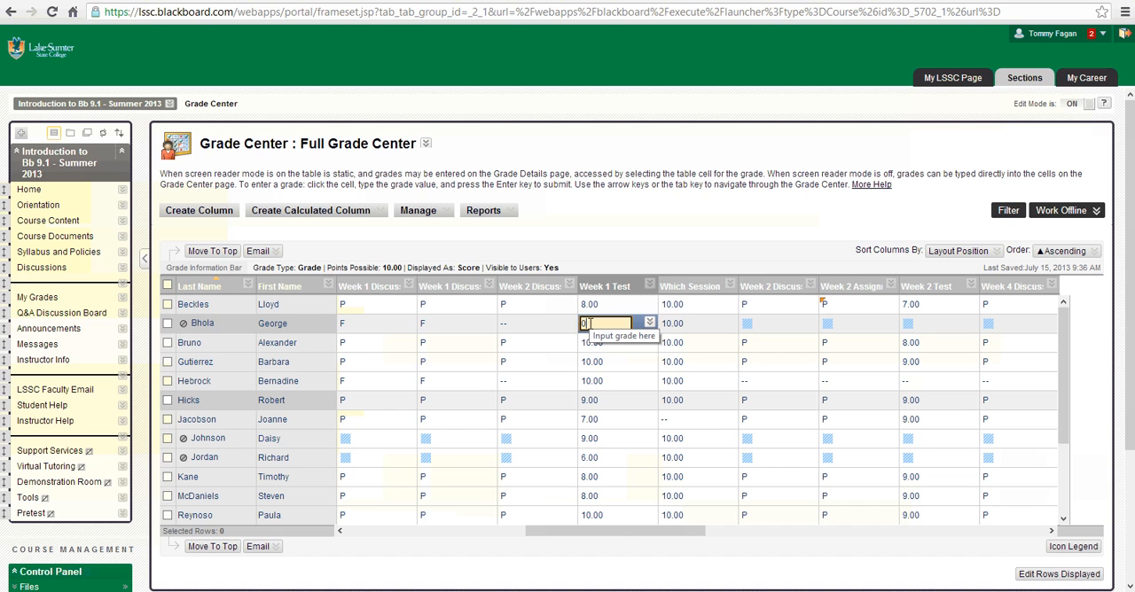